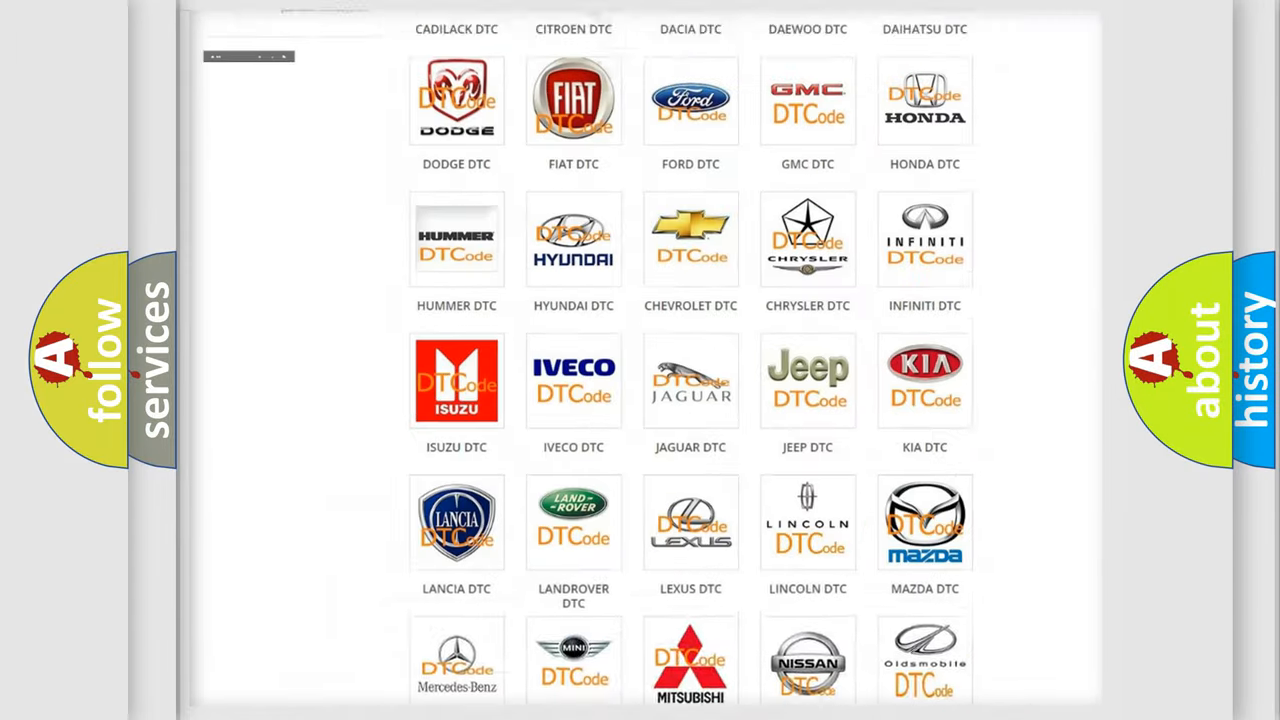
Choose the Jeep DTC logo and skim the listed Jeep airbag trouble codes before returning to the top.
scroll(up, 3)
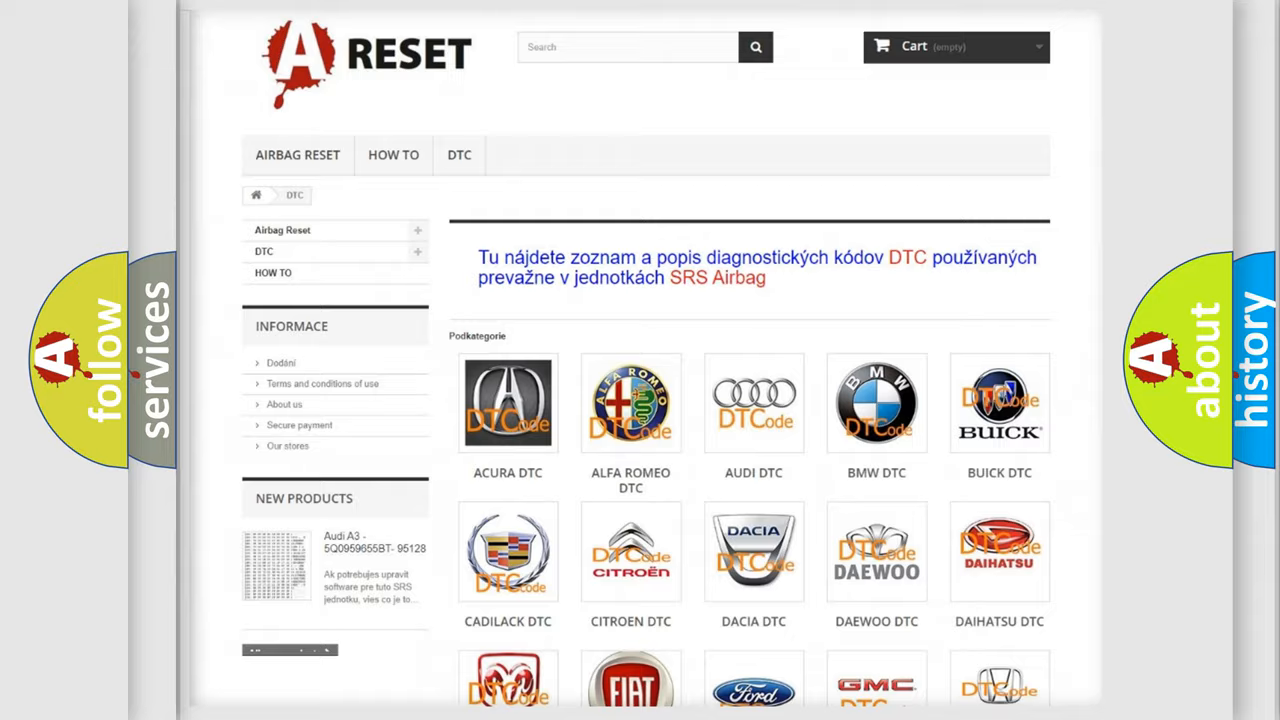
scroll(down, 3)
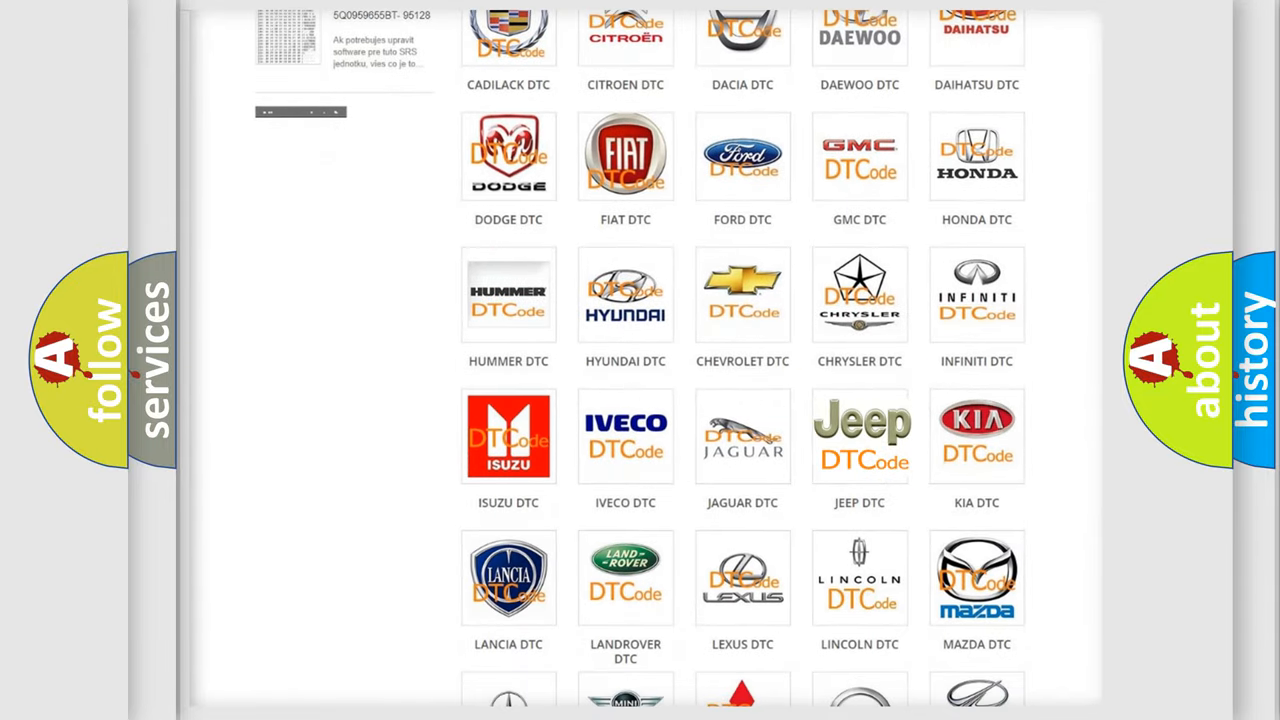
click(859, 435)
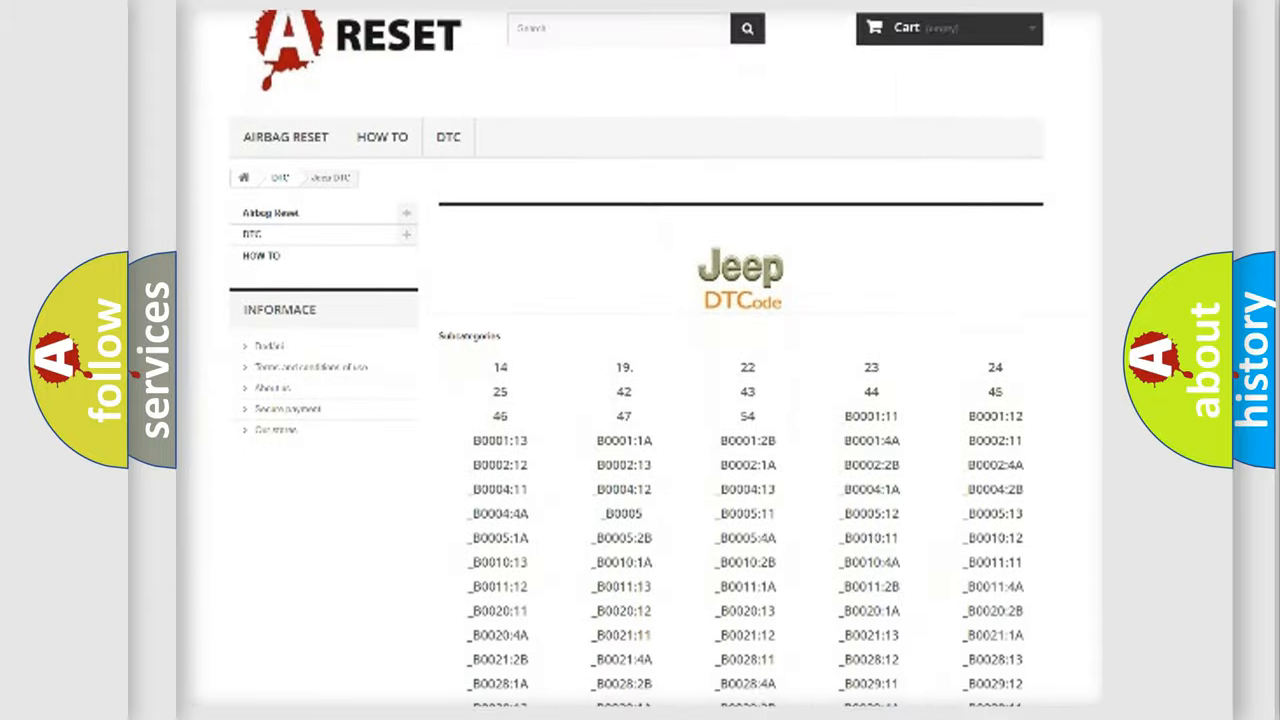
scroll(down, 3)
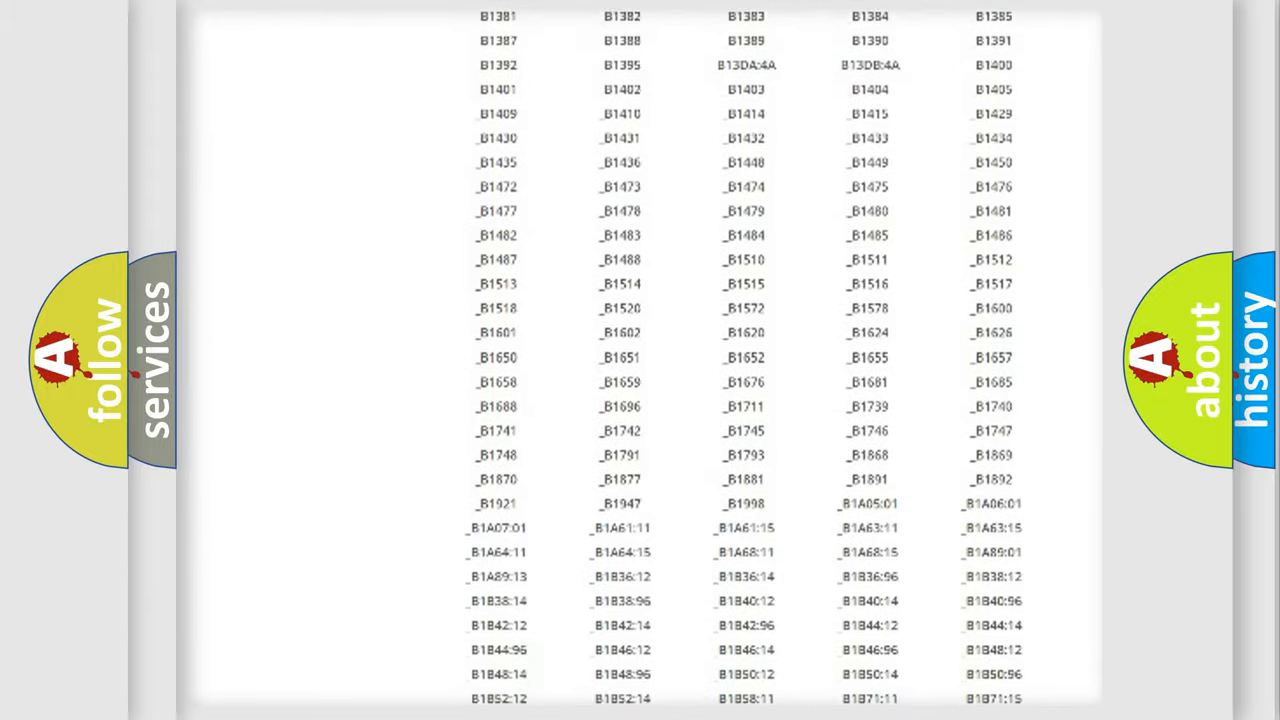
scroll(up, 3)
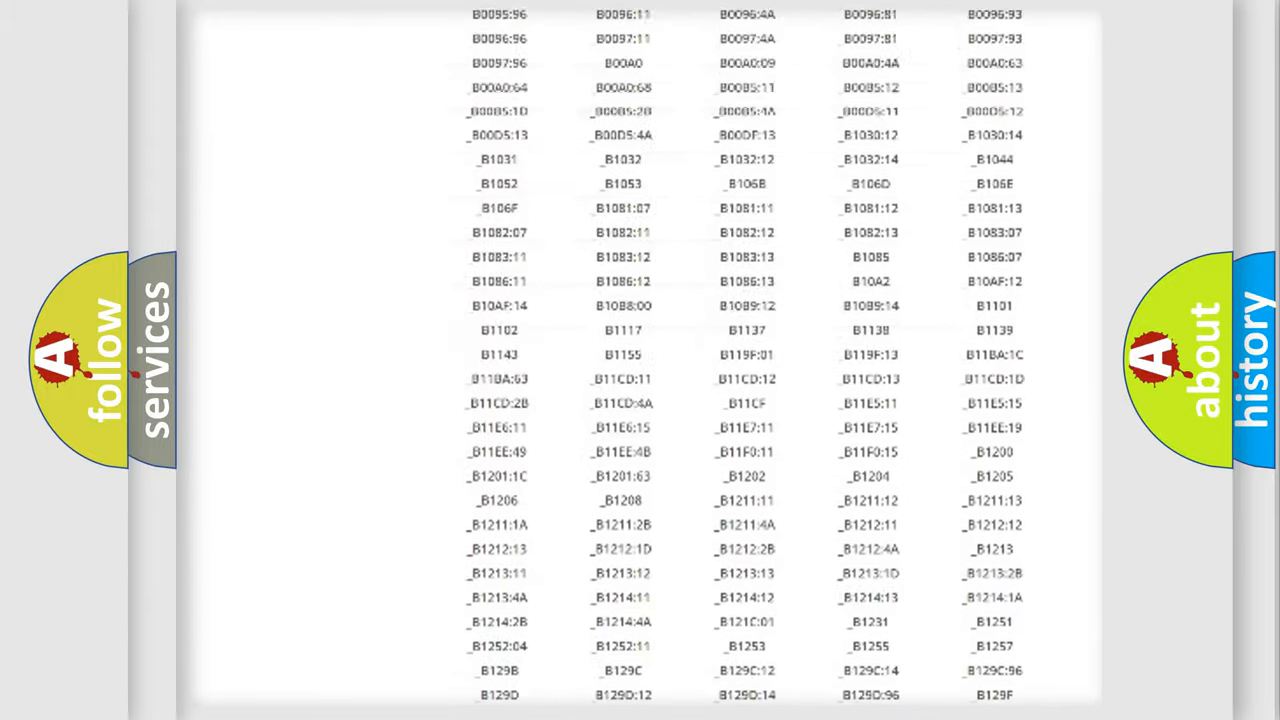
scroll(up, 3)
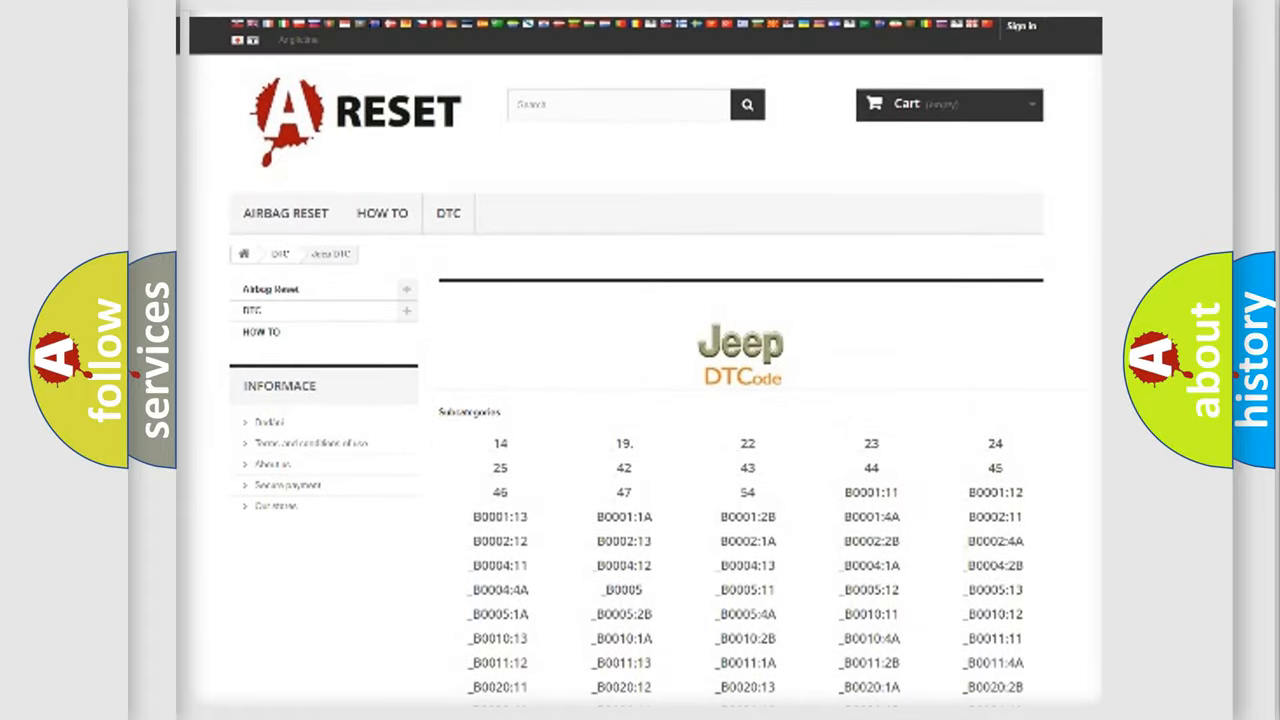